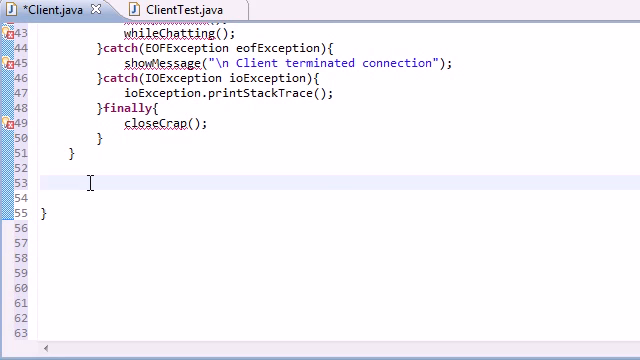
Type the comment '//connect to server' below the existing try/catch method.
text(//)
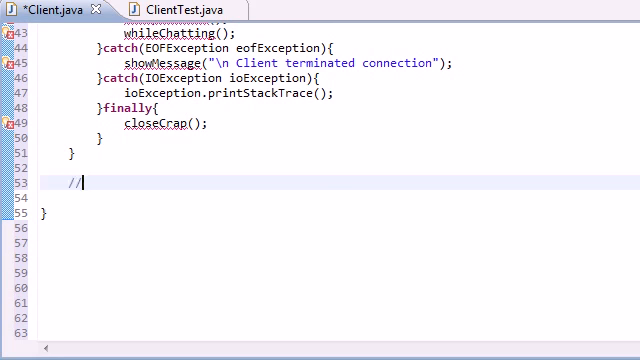
text(con)
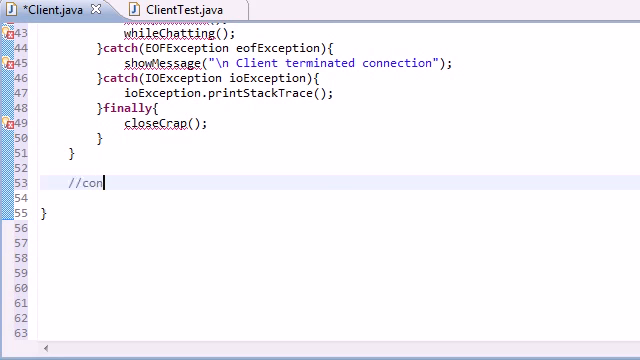
text(nect to server)
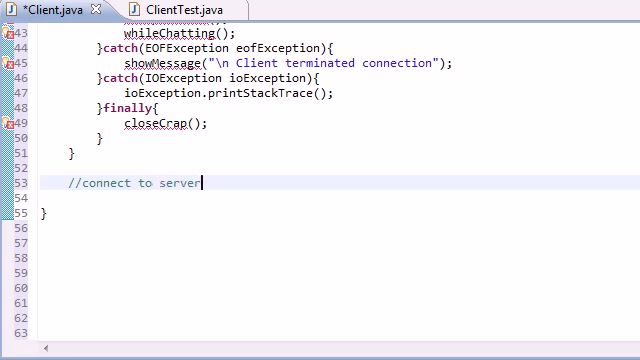
scroll(up, 3)
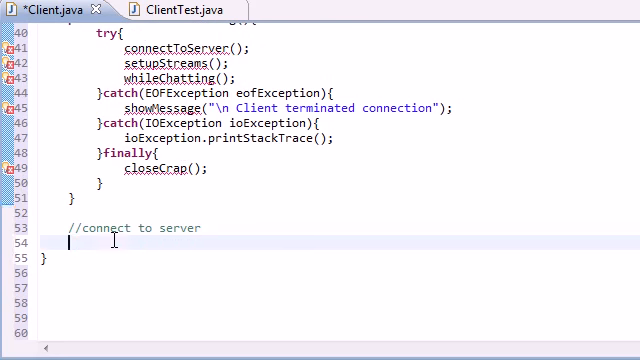
scroll(down, 3)
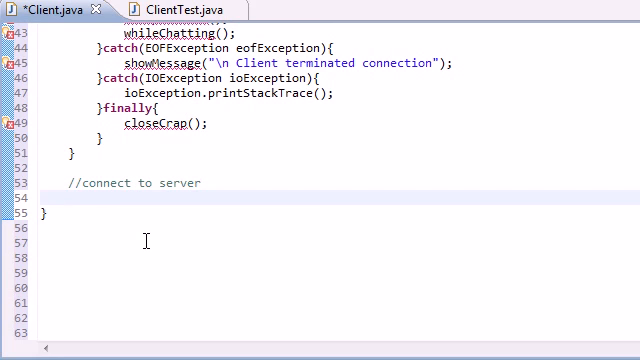
Declare 'private void connectToServer() throws IOException{' beneath the comment.
text(pr)
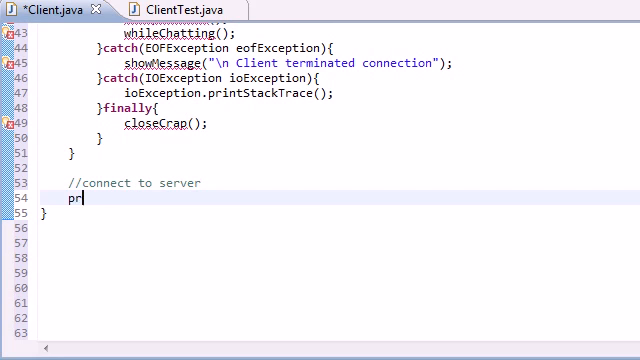
text(ivate void co)
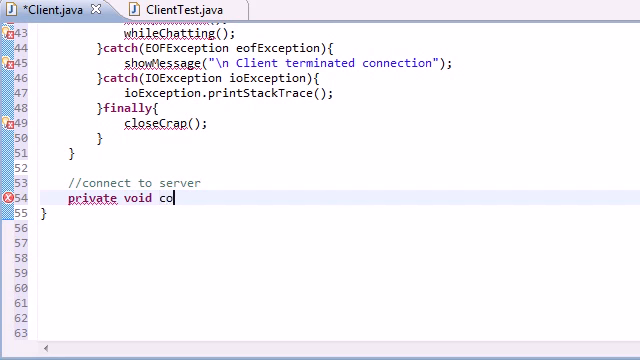
text(nnectToServer)
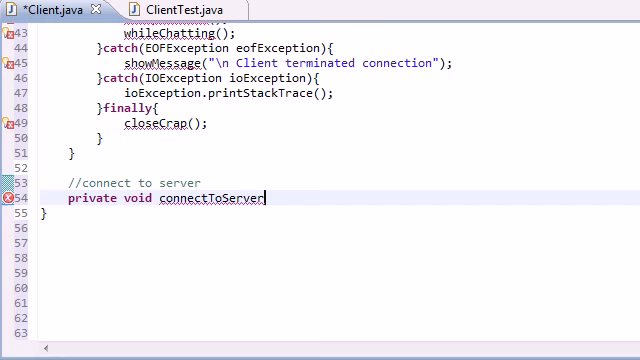
text(())
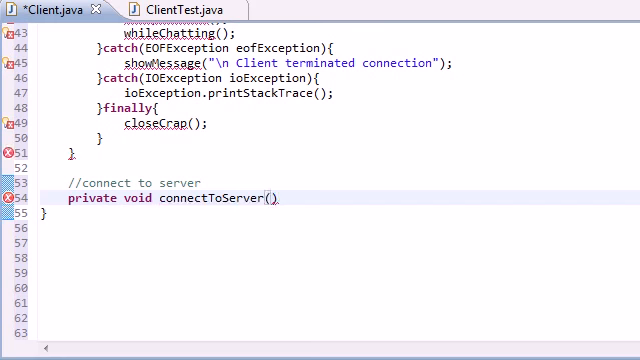
text(throws)
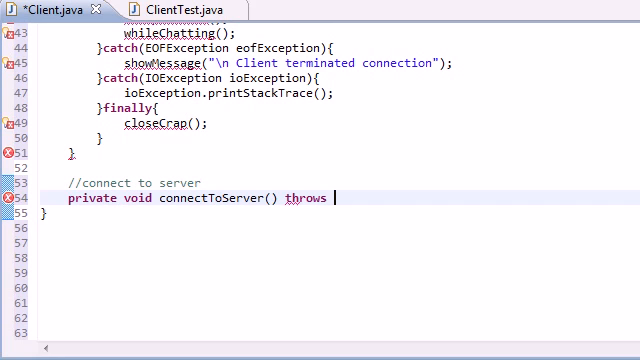
text(IOExc)
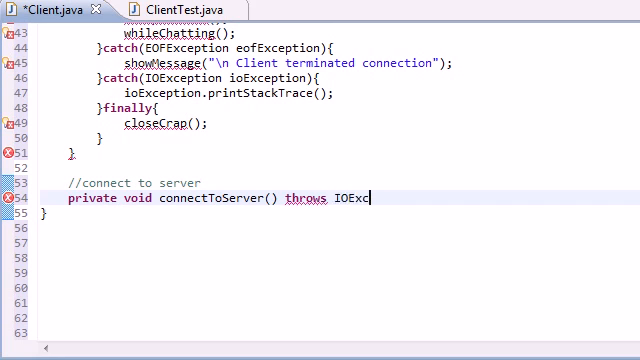
text(eption{)
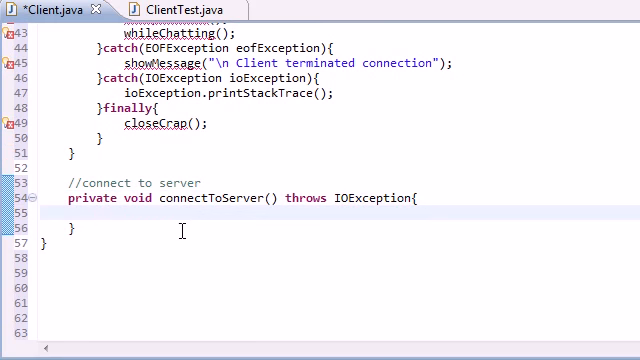
Add showMessage("Attempting connection... \n"); as the first line of connectToServer.
click(97, 213)
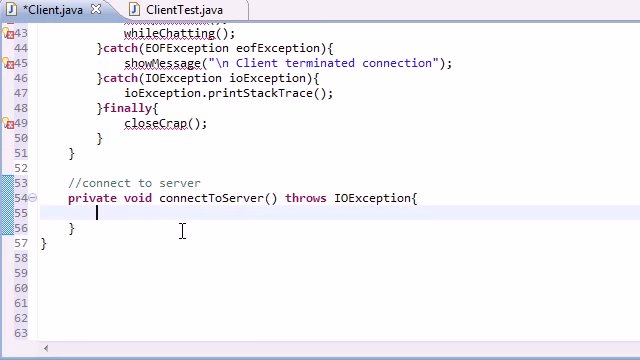
text(showMess)
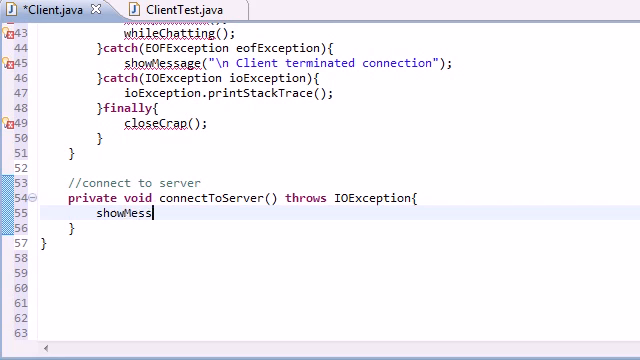
text(age();)
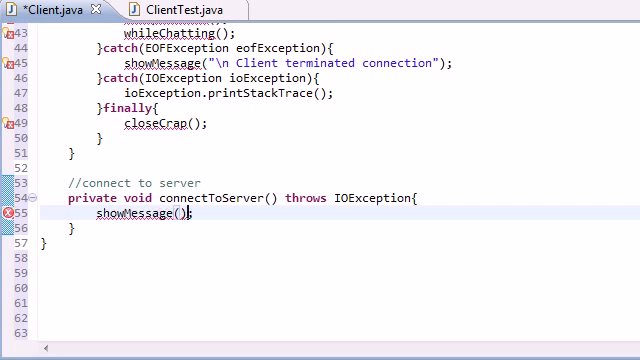
text("")
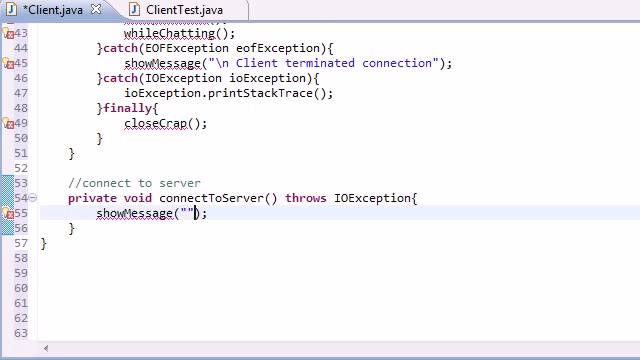
text(Attempting)
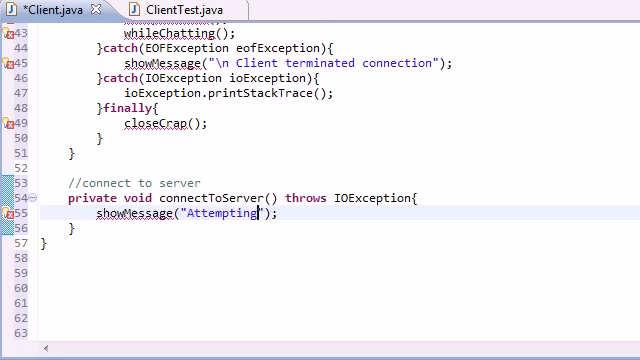
text(connection)
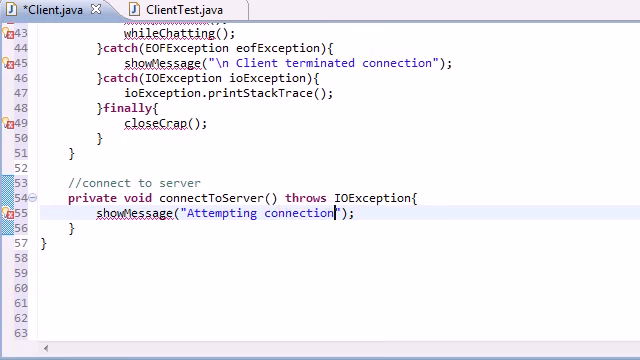
text(... \n)
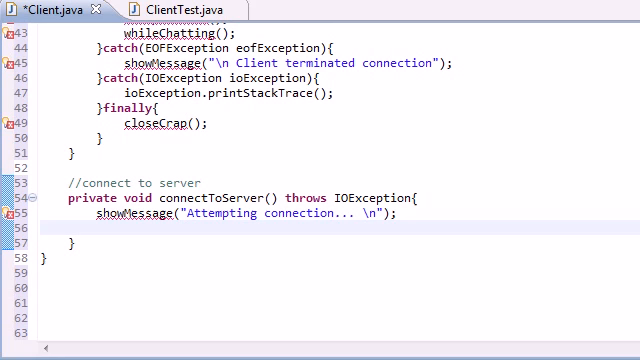
click(93, 230)
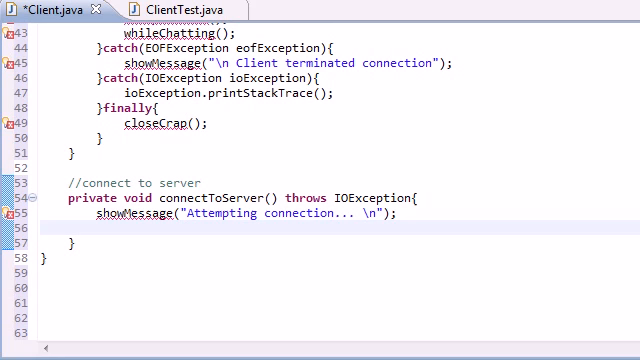
click(94, 227)
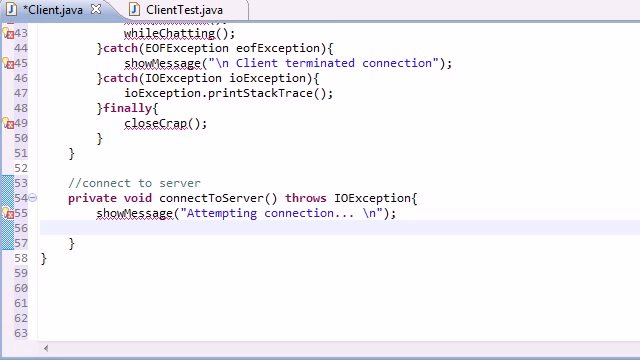
click(95, 231)
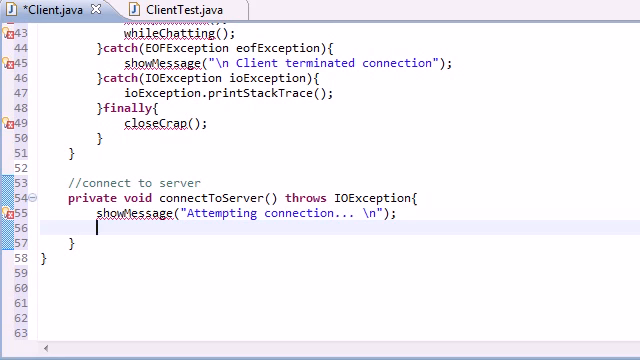
Write connection = new Socket(InetAddress.getByName(serverIP), 6789); in connectToServer.
text(coon)
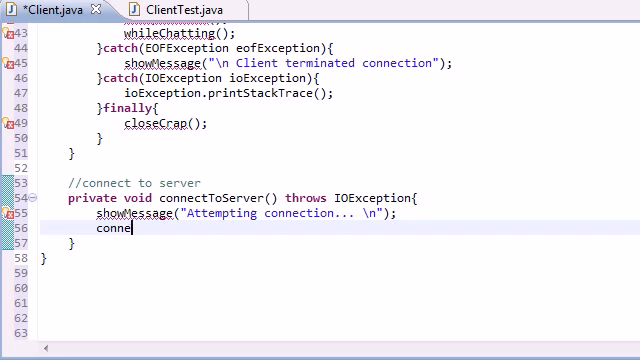
text(ction =)
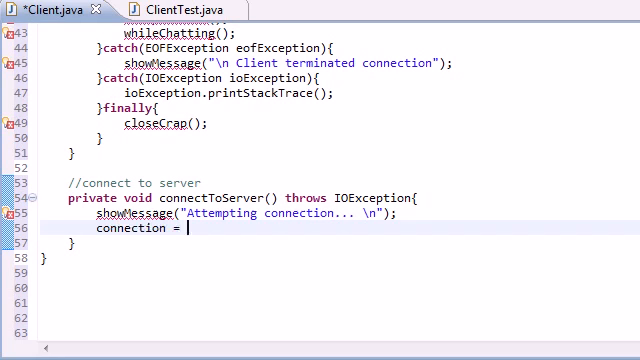
text(new Socket)
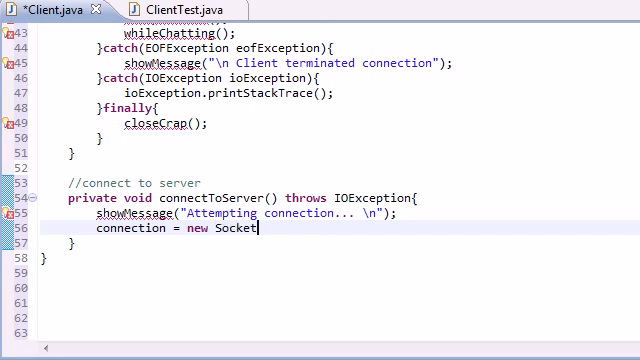
text(())
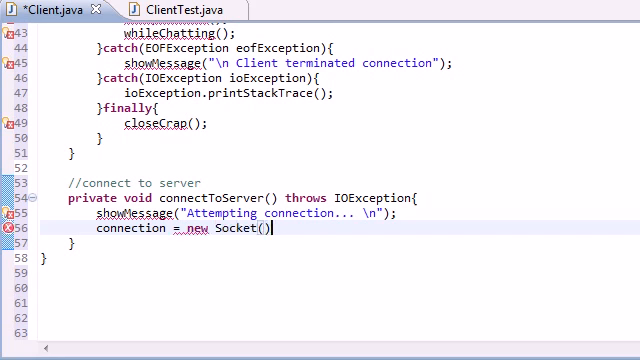
text(I)
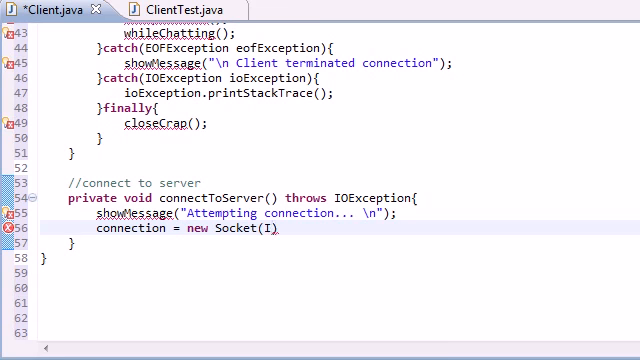
text(netAddress)
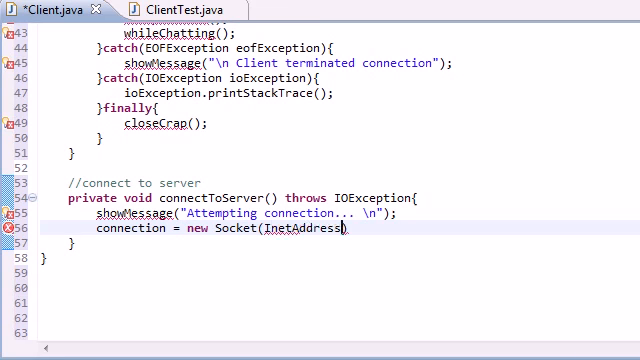
text(.get)
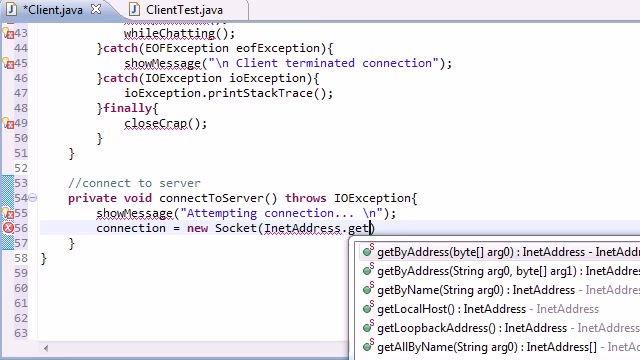
mouse_move(440, 213)
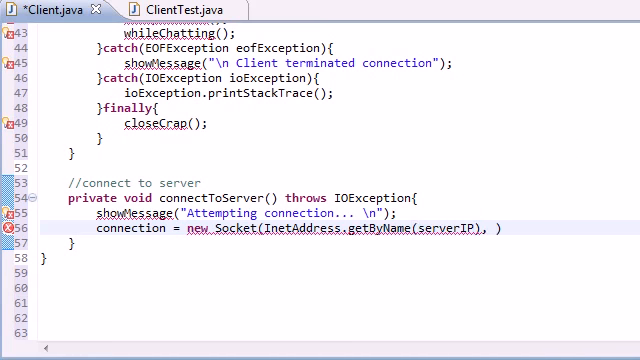
text(6789)
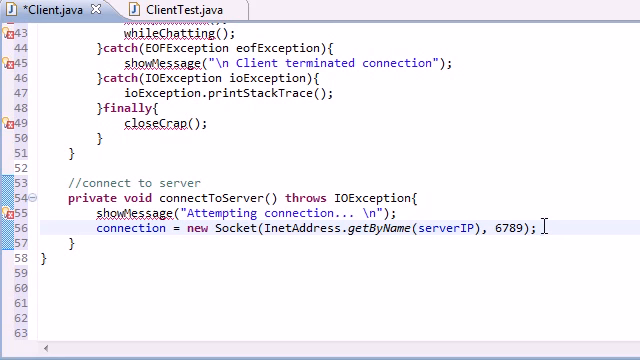
double_click(508, 228)
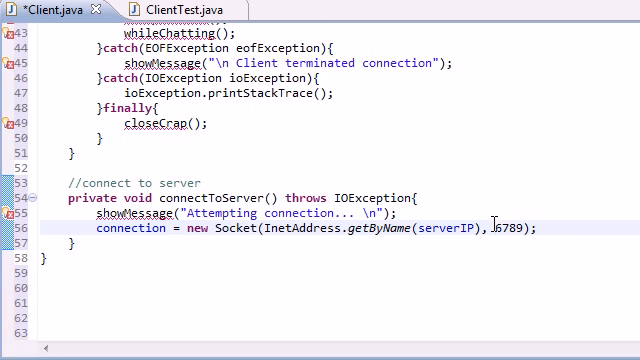
double_click(509, 228)
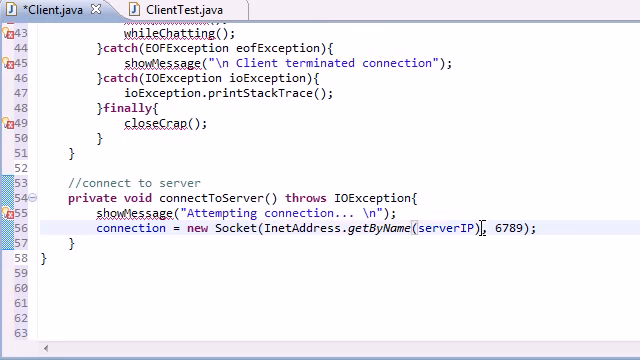
double_click(375, 230)
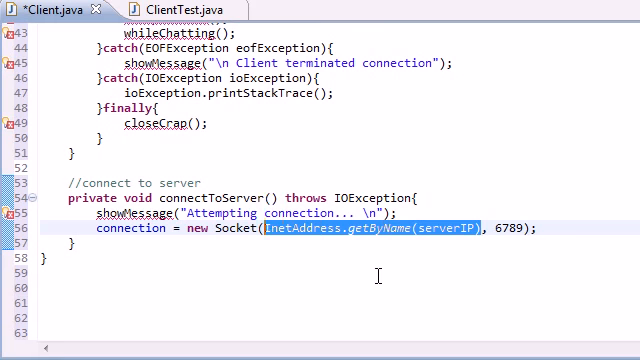
scroll(up, 3)
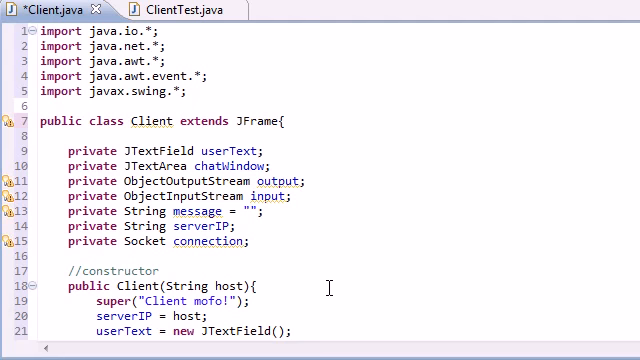
mouse_move(197, 234)
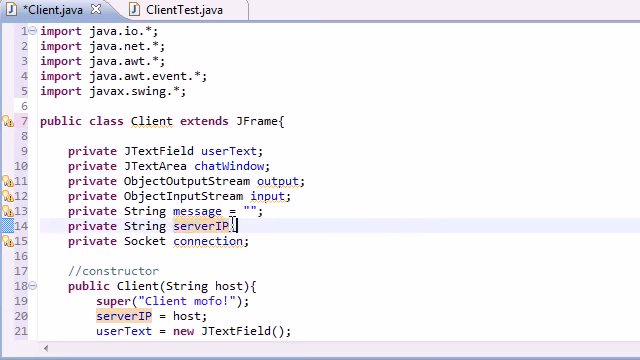
double_click(197, 226)
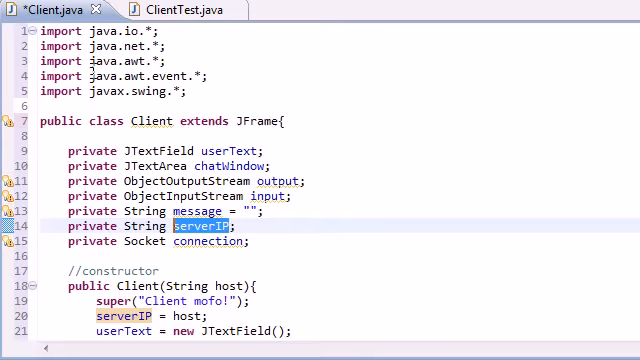
scroll(down, 3)
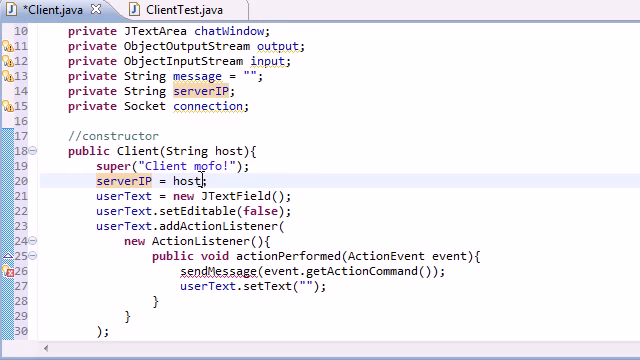
double_click(185, 182)
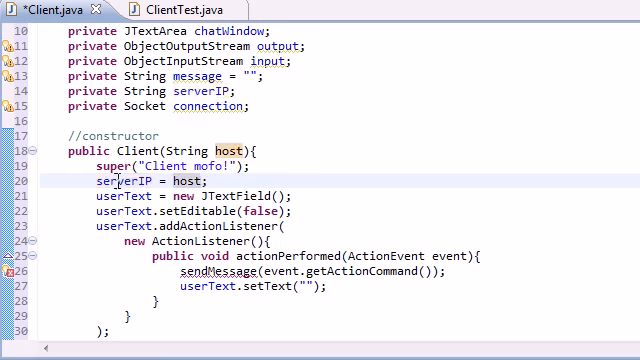
double_click(117, 181)
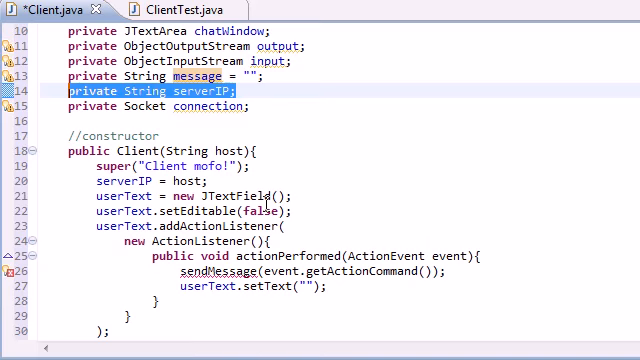
scroll(down, 3)
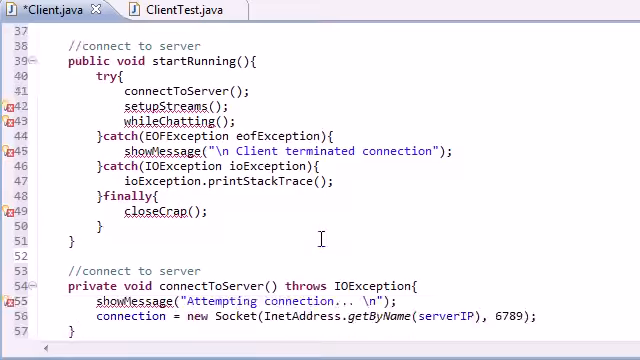
Select serverIP in getByName and open a blank line after the Socket line.
scroll(down, 3)
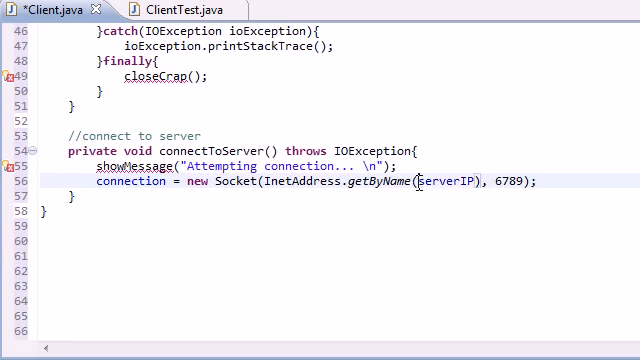
double_click(400, 181)
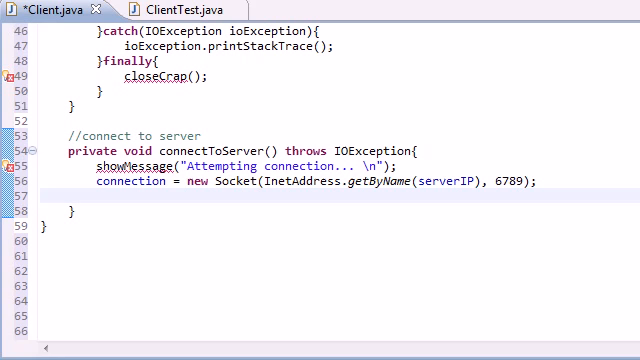
Add showMessage("Connected to: " + connection.getInetAddress().getHostName()) on the new line.
click(96, 197)
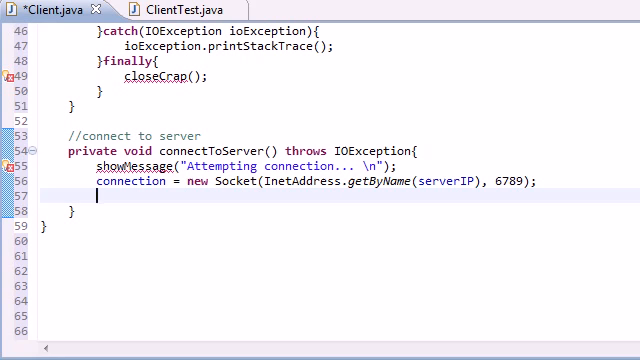
text(show)
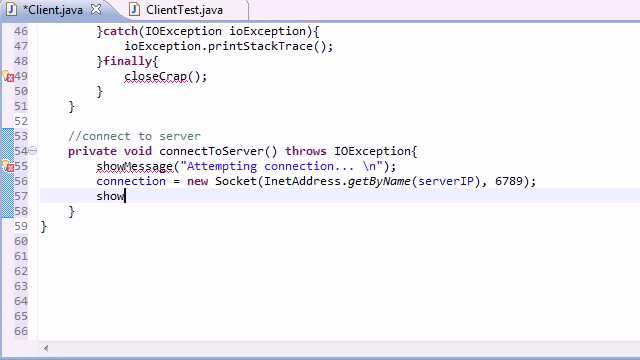
text(Message)
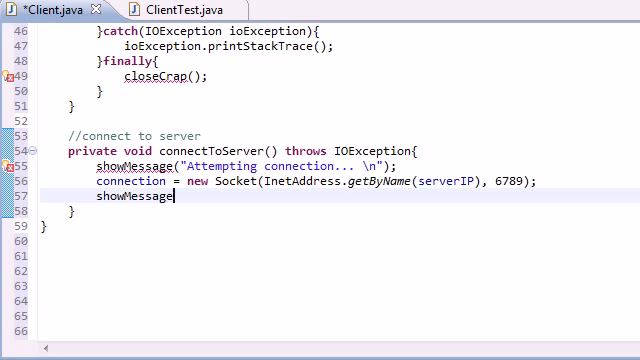
text(())
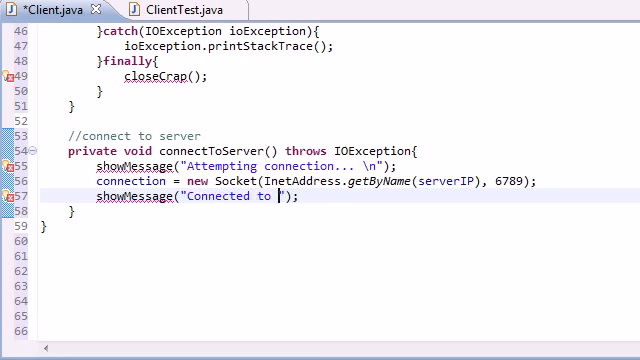
text(:)
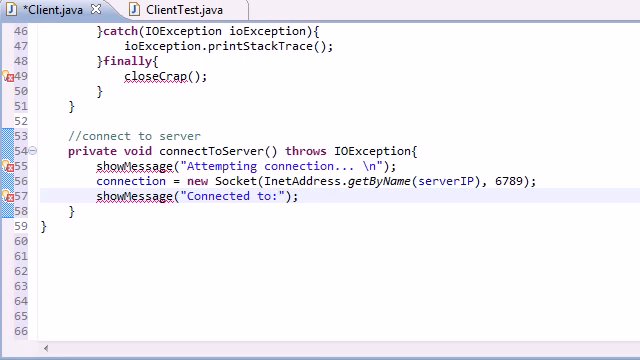
text(+)
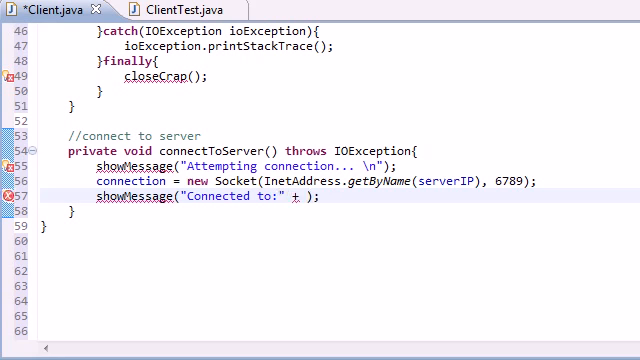
text(connection.getInetAddress()
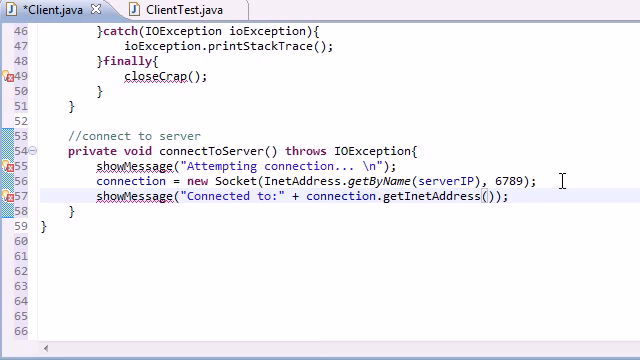
text(getHostName()
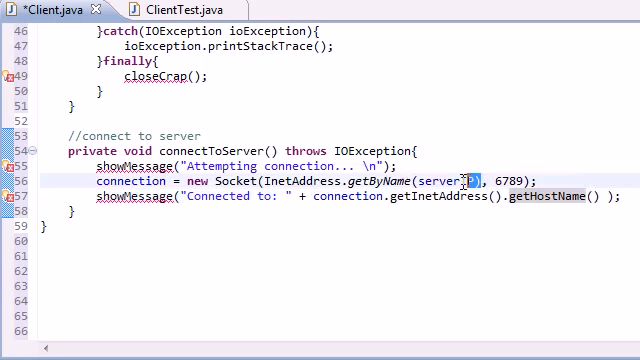
double_click(375, 179)
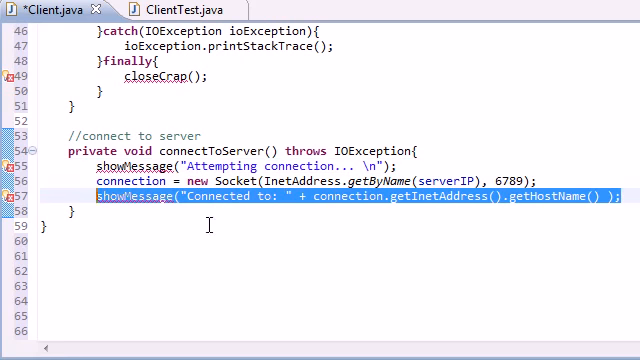
scroll(up, 3)
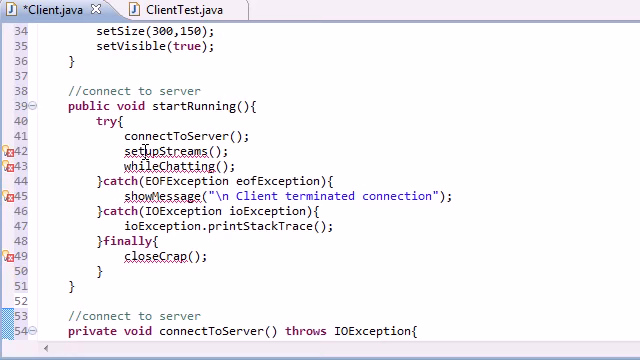